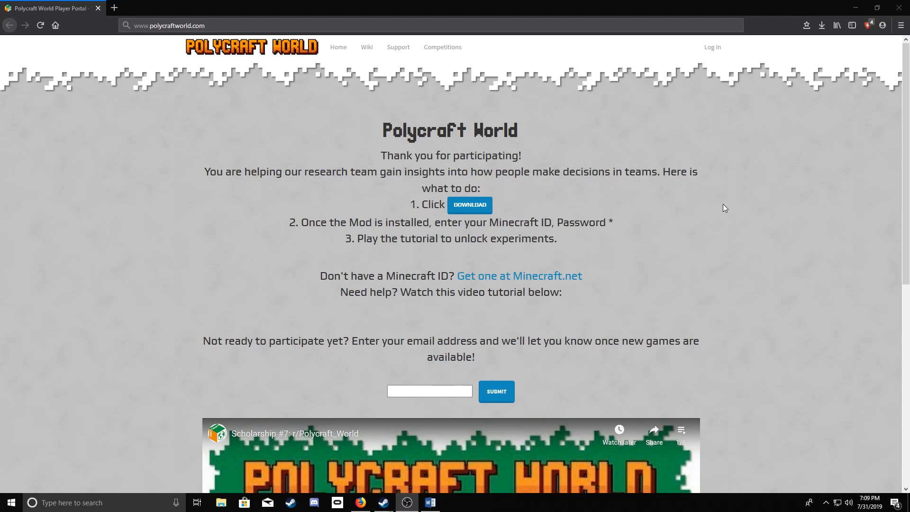
pyautogui.moveTo(515, 193)
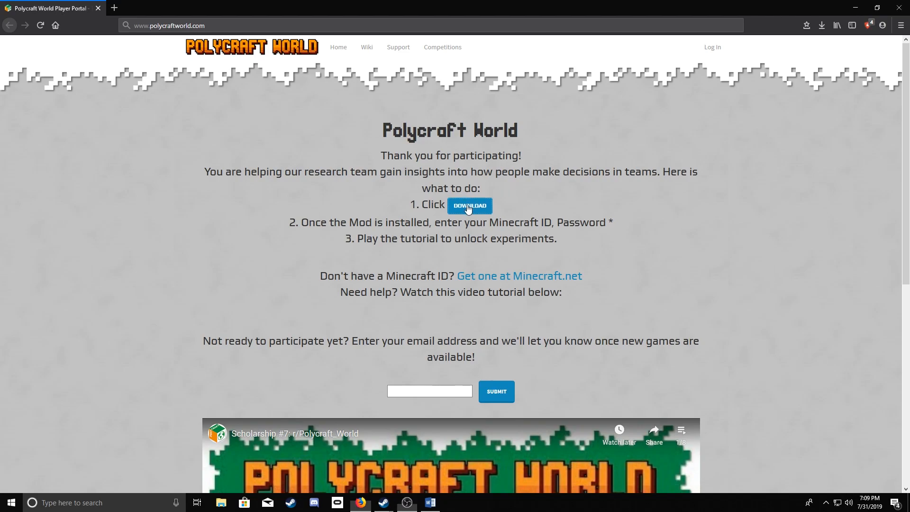
# Step: Download Polycraft_Installer_Win.exe, save it to the computer and show recent downloads
pyautogui.click(470, 205)
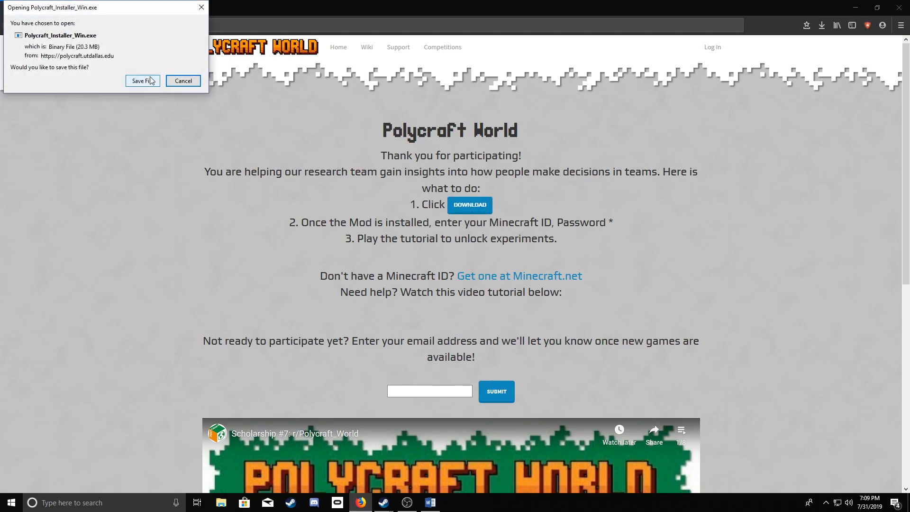
pyautogui.click(142, 80)
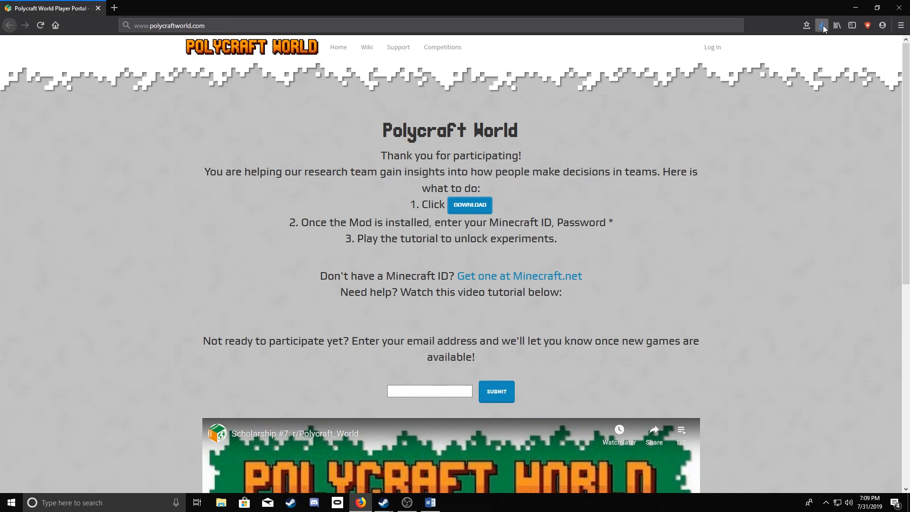
pyautogui.click(821, 25)
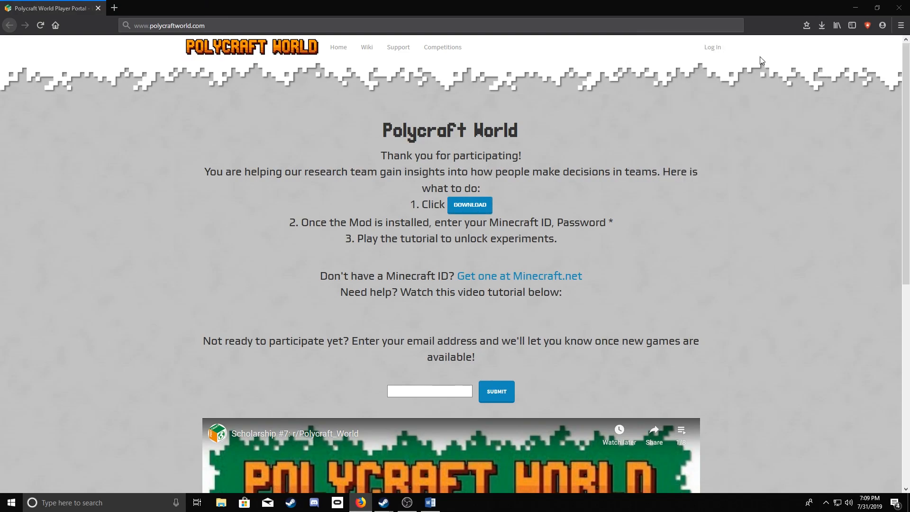
pyautogui.moveTo(727, 96)
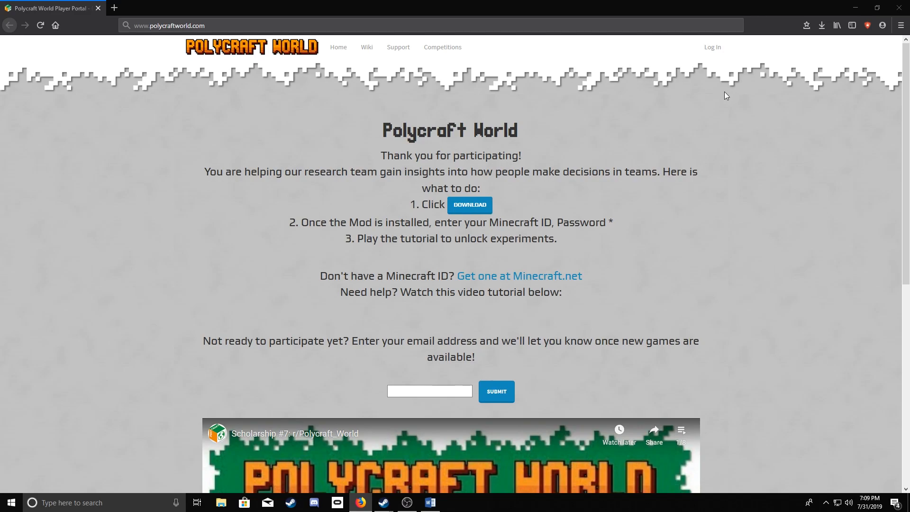
# Step: Run the downloaded installer and reveal SmartScreen's More info to allow running anyway
pyautogui.click(469, 205)
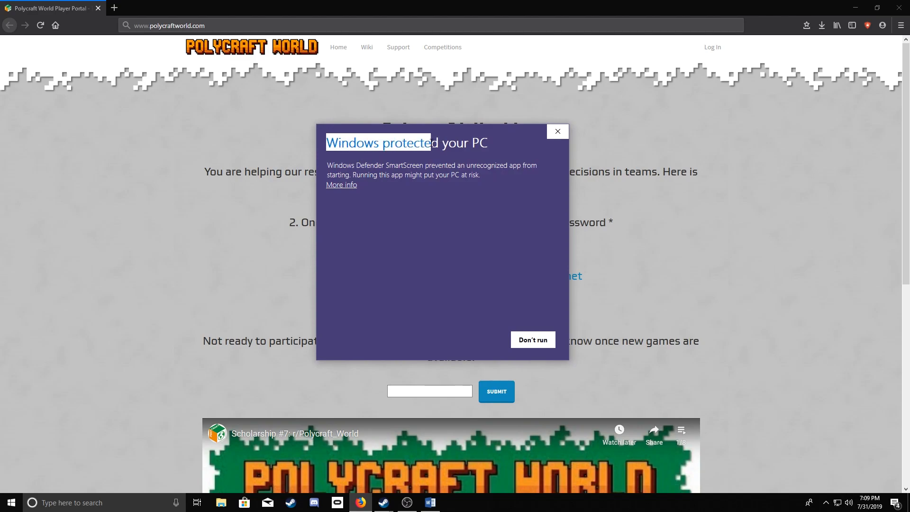
pyautogui.click(342, 184)
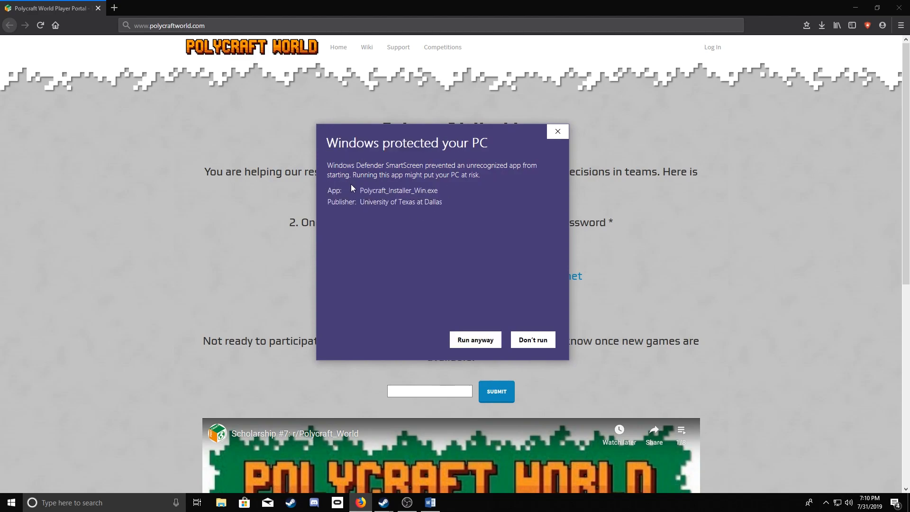
pyautogui.moveTo(391, 210)
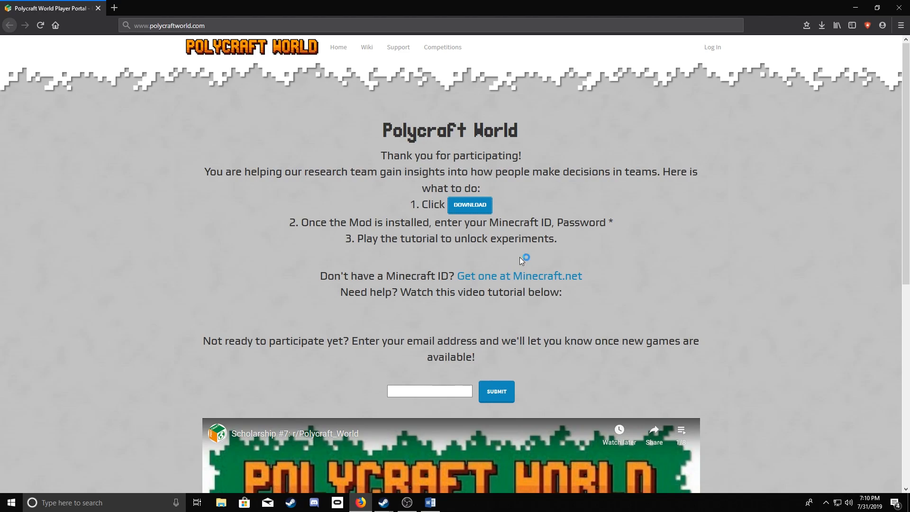
pyautogui.moveTo(520, 260)
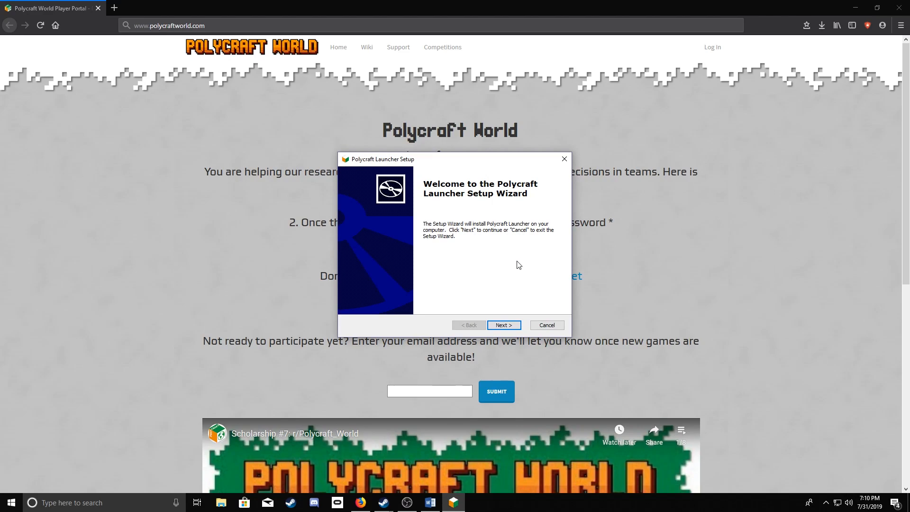
pyautogui.moveTo(513, 268)
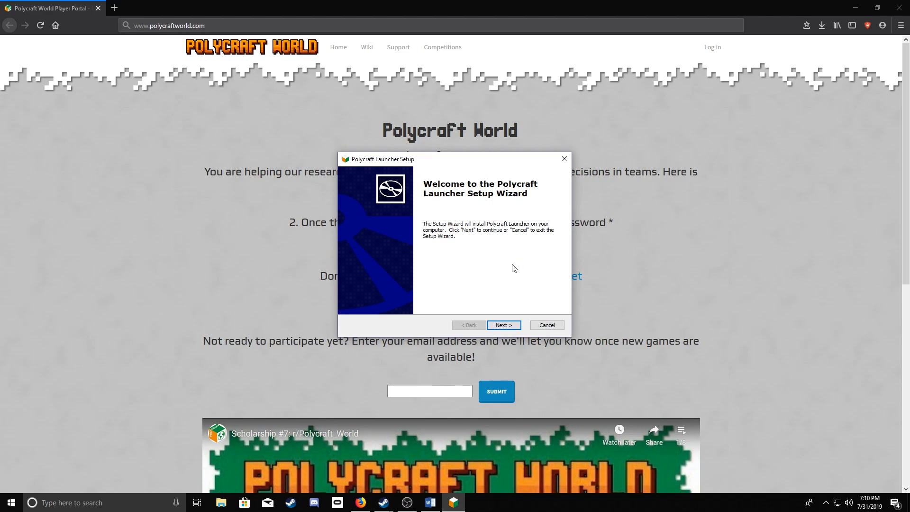
pyautogui.moveTo(516, 323)
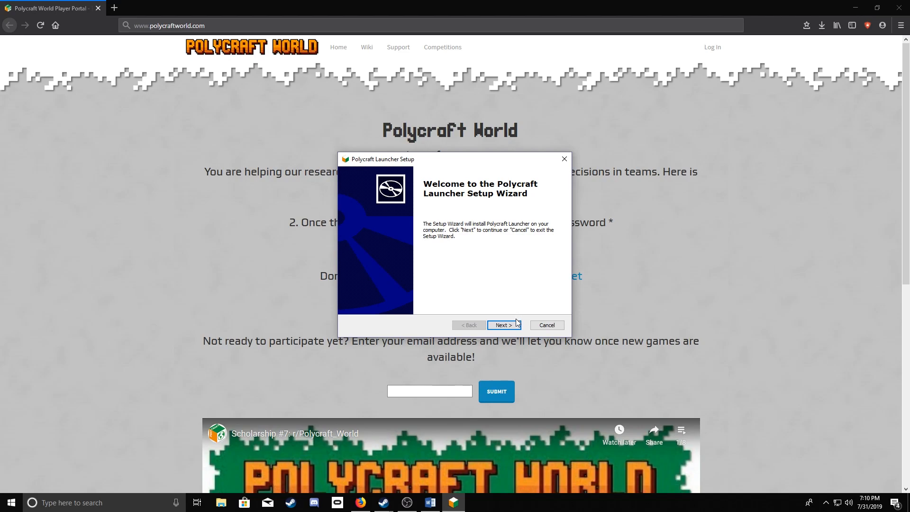
# Step: Install Polycraft Launcher to the default folder and finish with the launcher starting
pyautogui.click(502, 324)
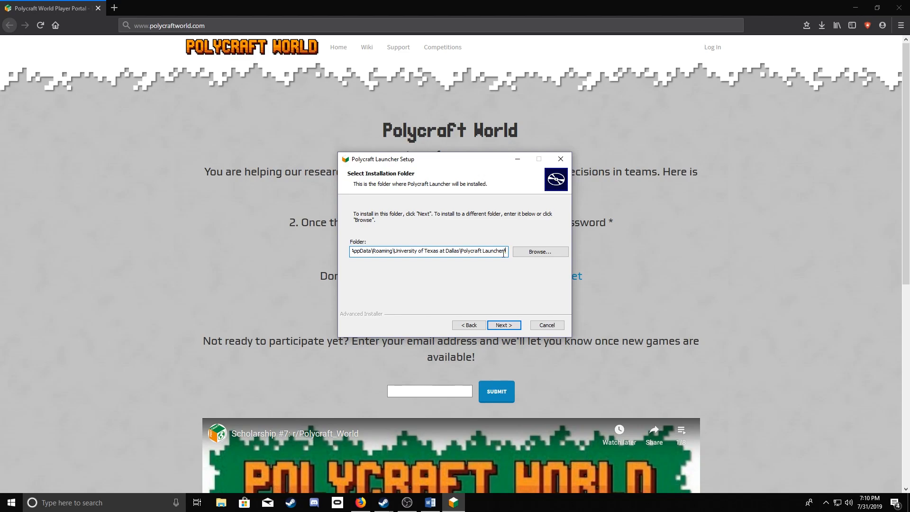
pyautogui.click(504, 324)
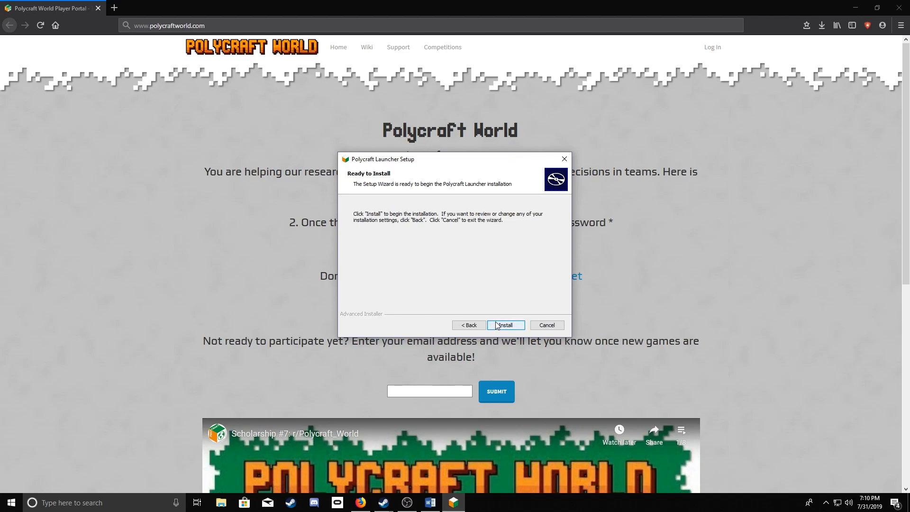
pyautogui.click(504, 324)
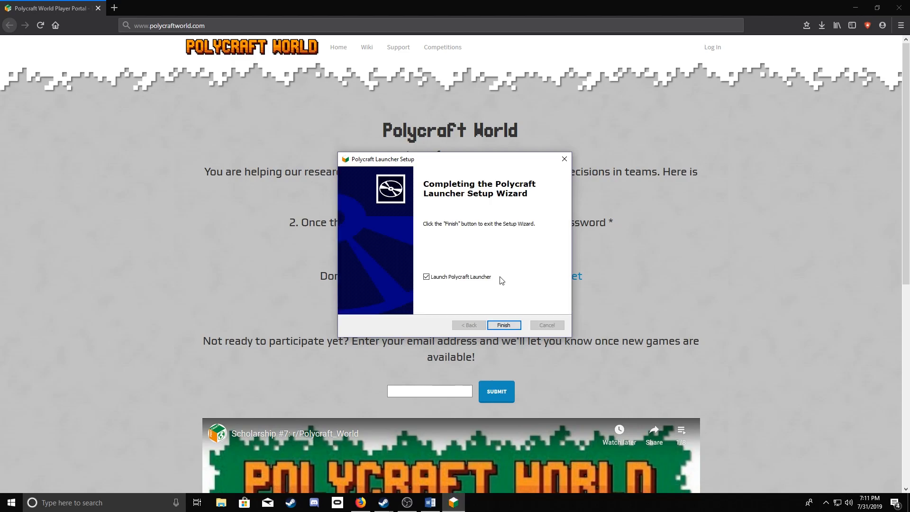
pyautogui.moveTo(499, 252)
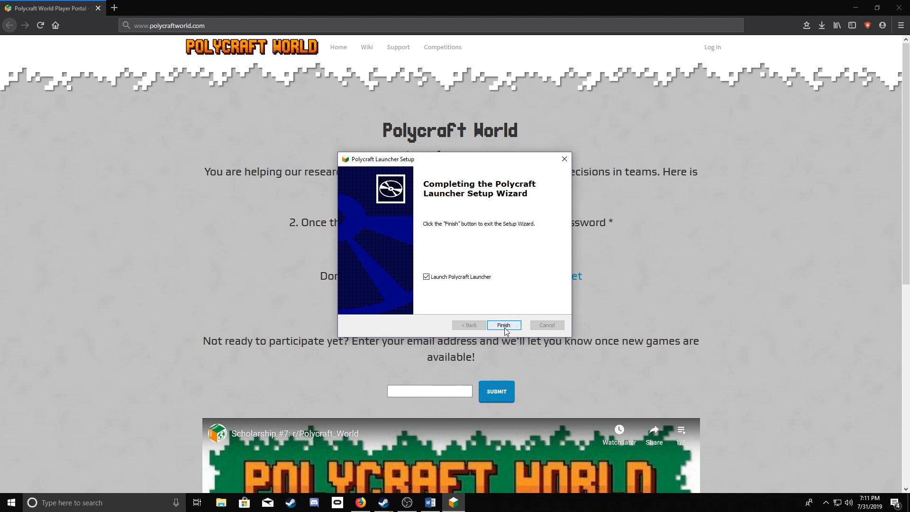
pyautogui.click(503, 325)
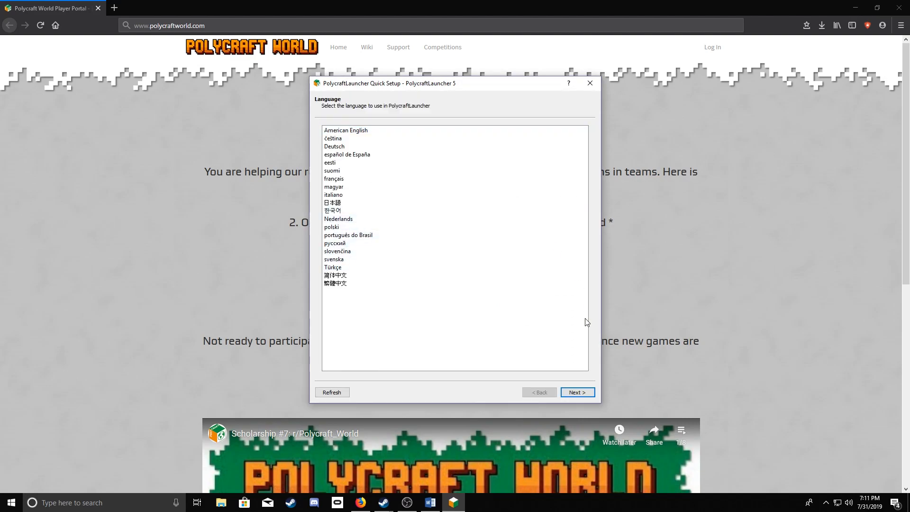
# Step: Accept default language, detected Java and memory settings, and analytics to finish quick setup
pyautogui.click(577, 391)
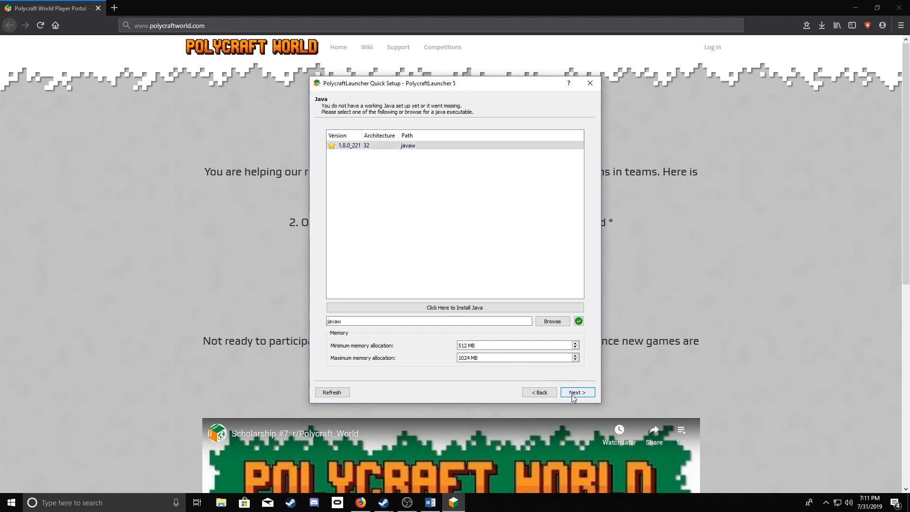
pyautogui.click(576, 391)
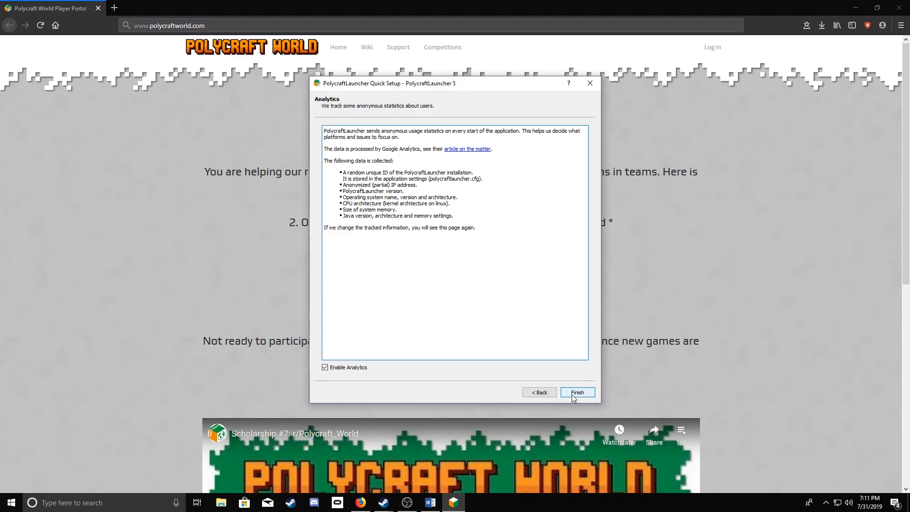
pyautogui.click(575, 393)
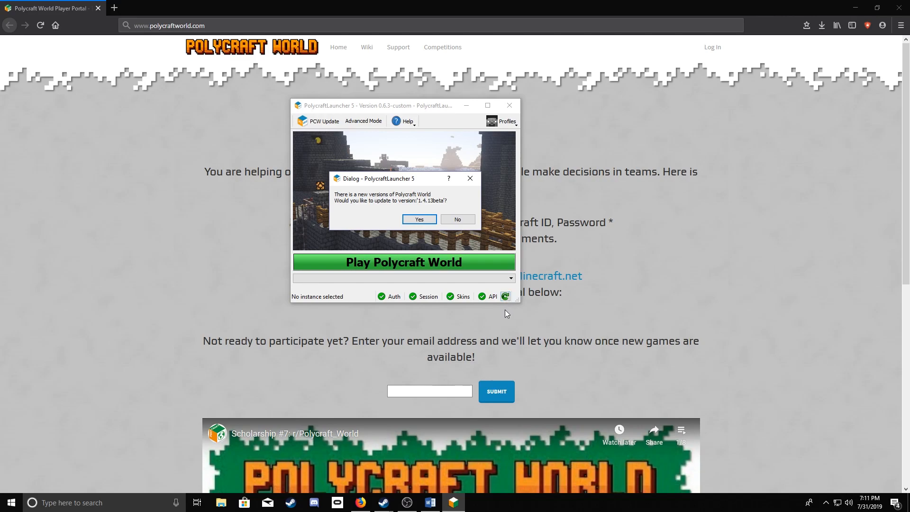
pyautogui.moveTo(541, 337)
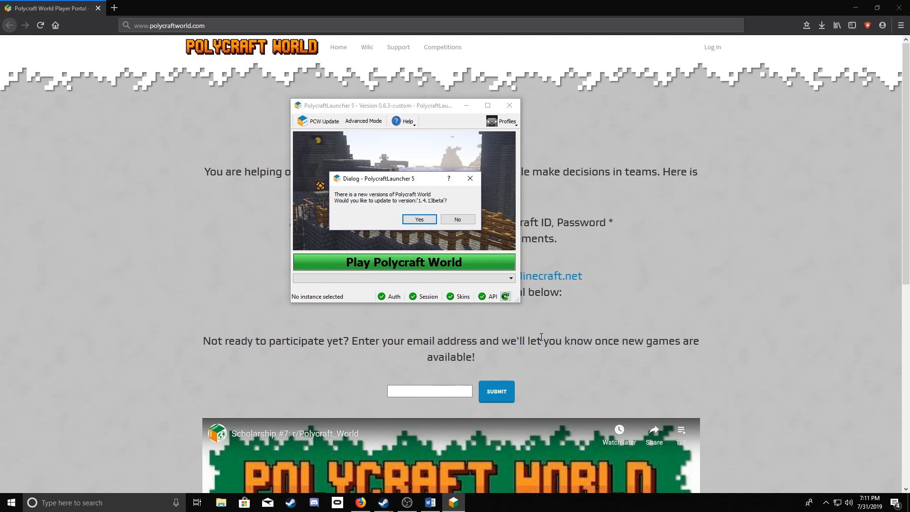
pyautogui.moveTo(546, 335)
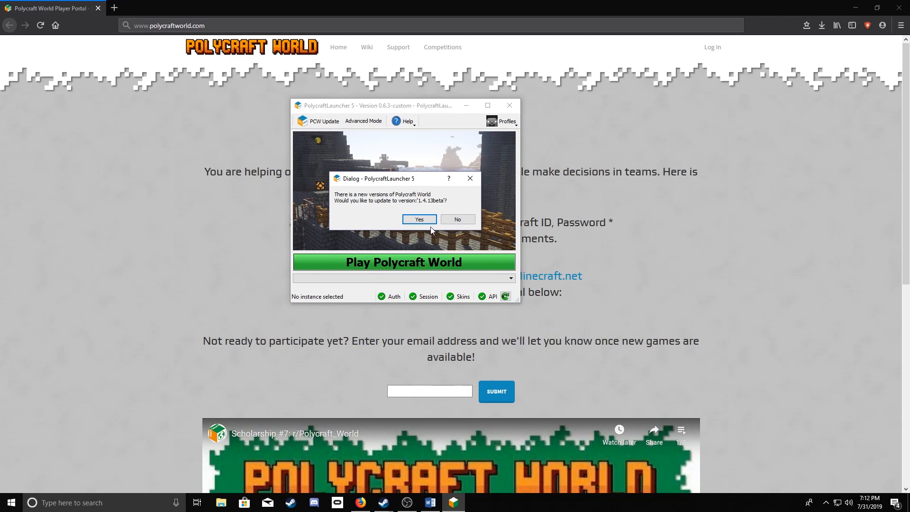
# Step: Confirm updating Polycraft World to release 1.4.11
pyautogui.click(419, 219)
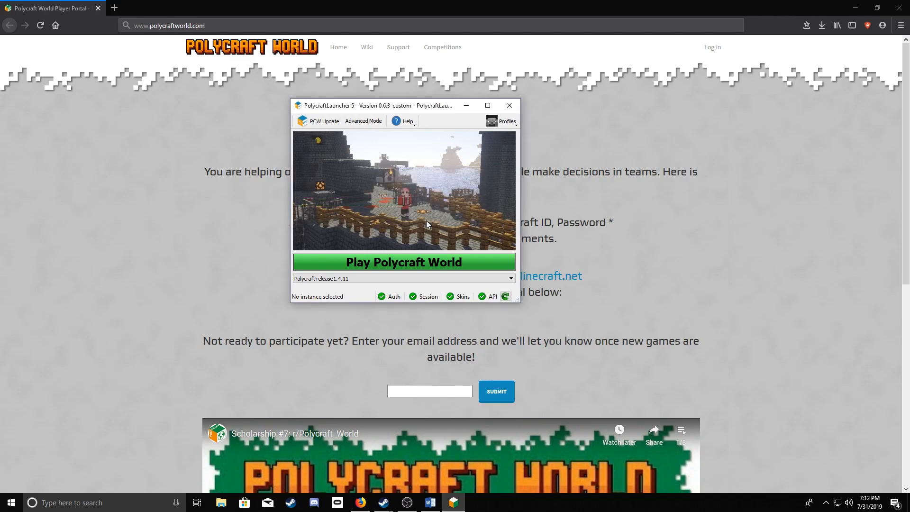
pyautogui.moveTo(416, 263)
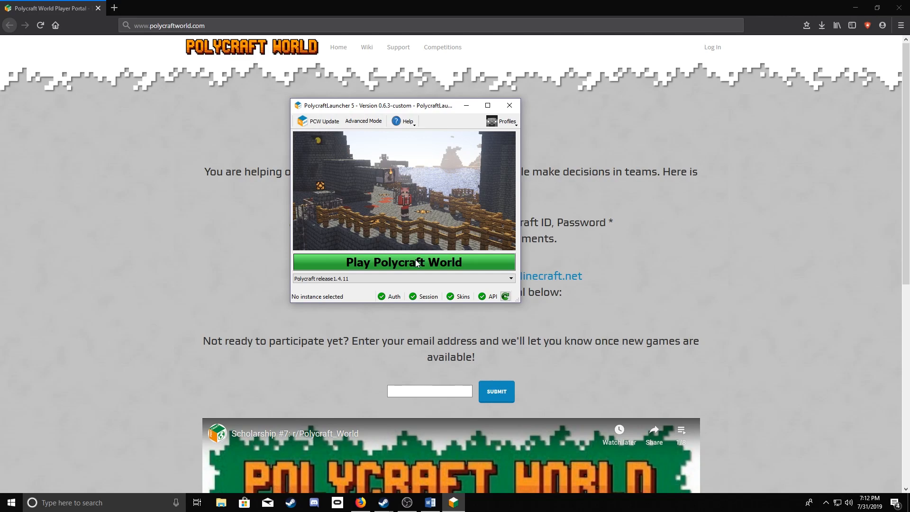
# Step: Add a Minecraft account in the account manager with username and password and authenticate it
pyautogui.click(404, 262)
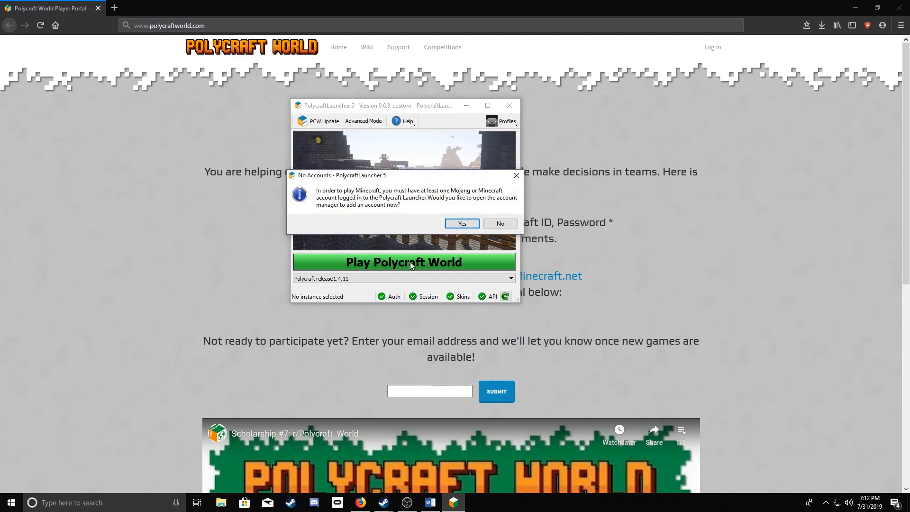
pyautogui.moveTo(483, 198)
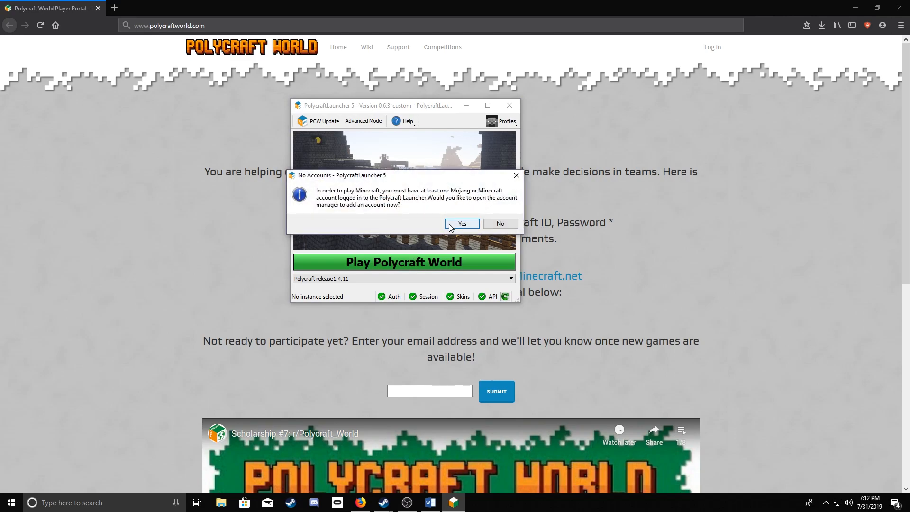
pyautogui.click(461, 224)
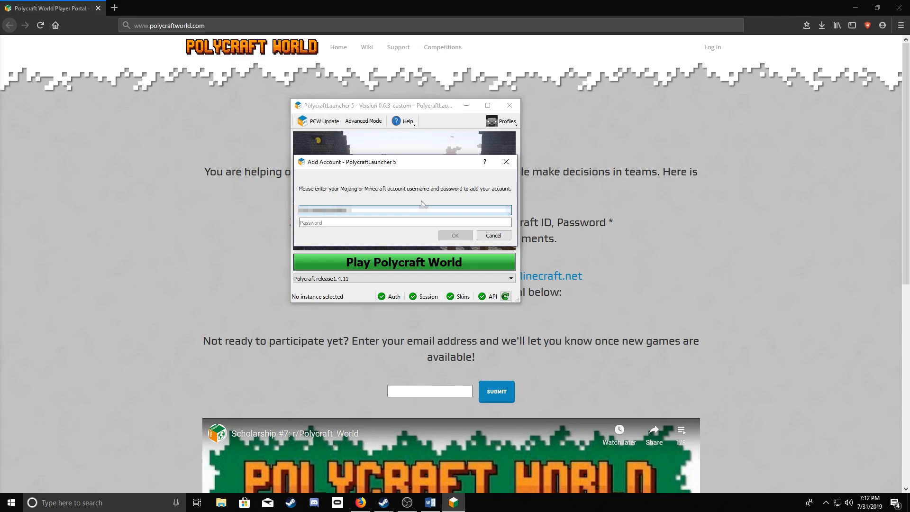
pyautogui.write('••••')
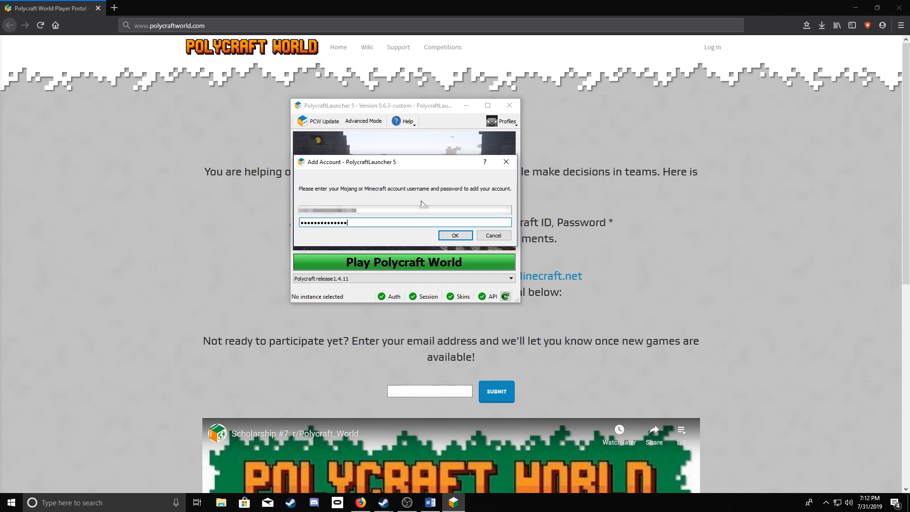
pyautogui.click(454, 235)
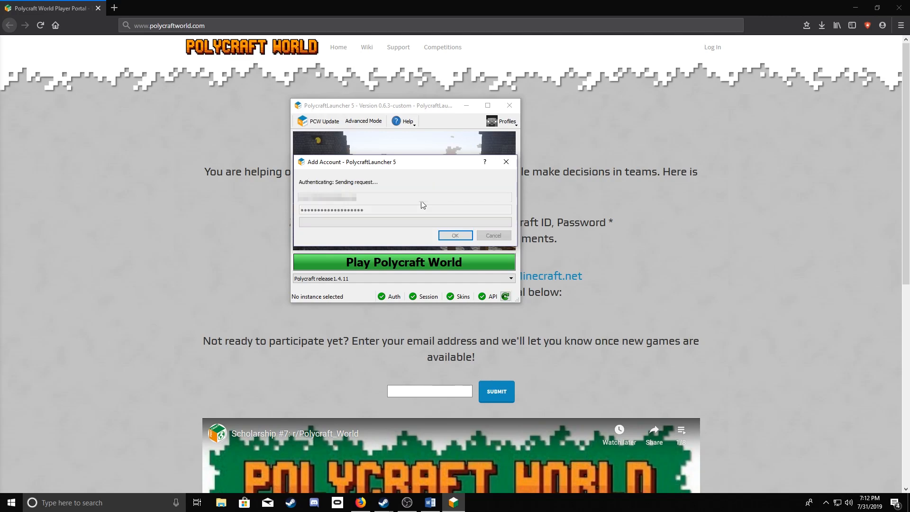
pyautogui.click(455, 236)
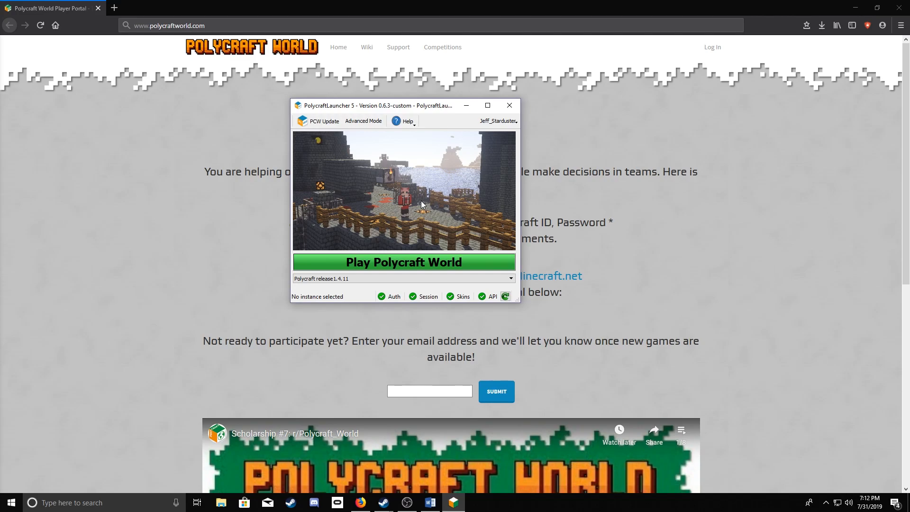
# Step: Launch Polycraft World release 1.4.11 with the signed-in account until Minecraft loads
pyautogui.click(403, 261)
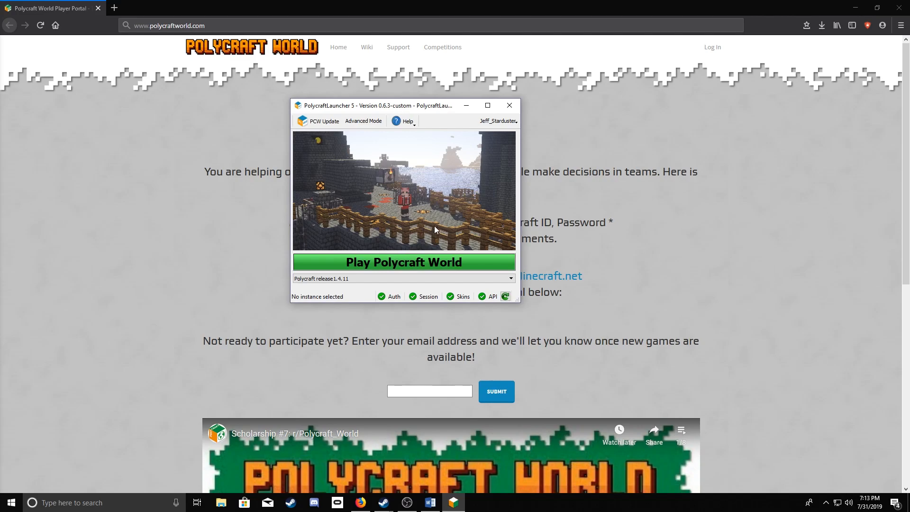
pyautogui.click(404, 261)
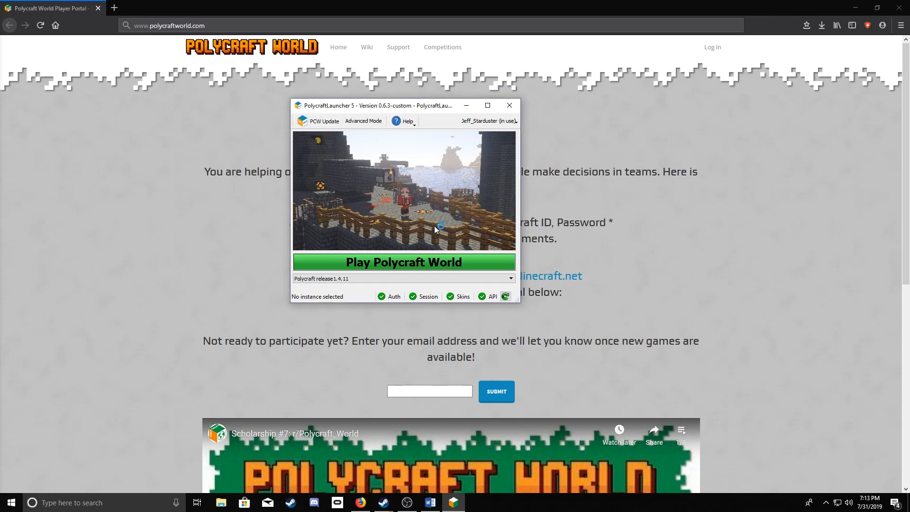
pyautogui.click(402, 261)
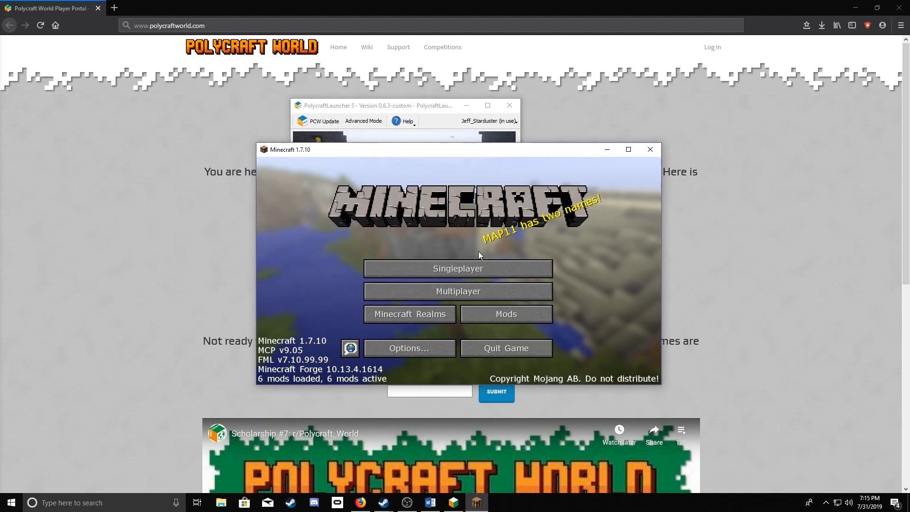
pyautogui.moveTo(458, 291)
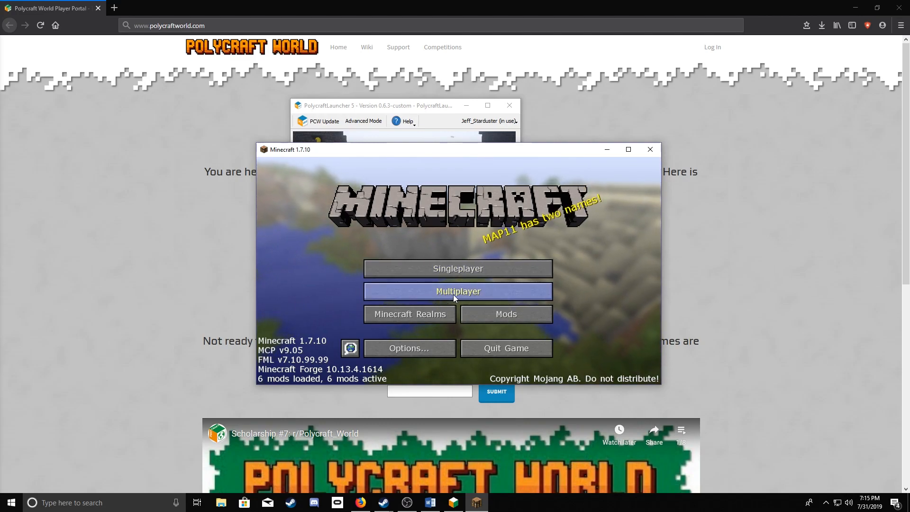
# Step: Join the Polycraft World beta server from the Multiplayer server list
pyautogui.click(458, 291)
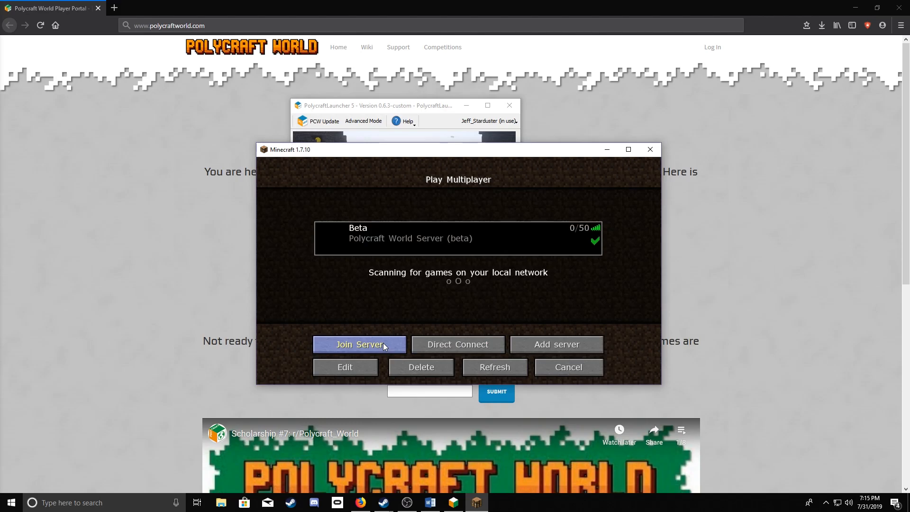
pyautogui.click(358, 344)
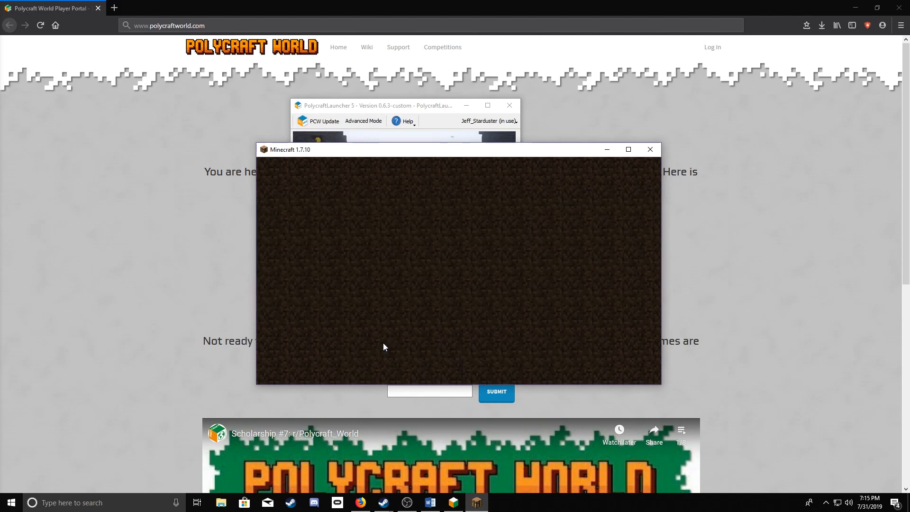